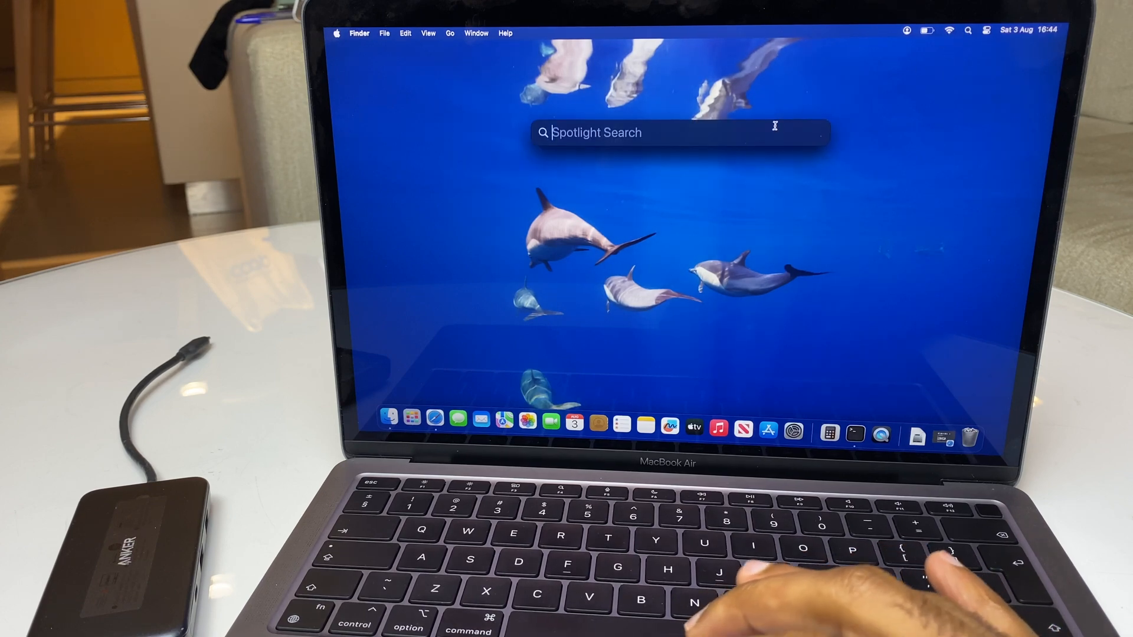
Step: Launch QuickTime Player by searching 'QuickTime Player' in Spotlight
text(quickTime Player)
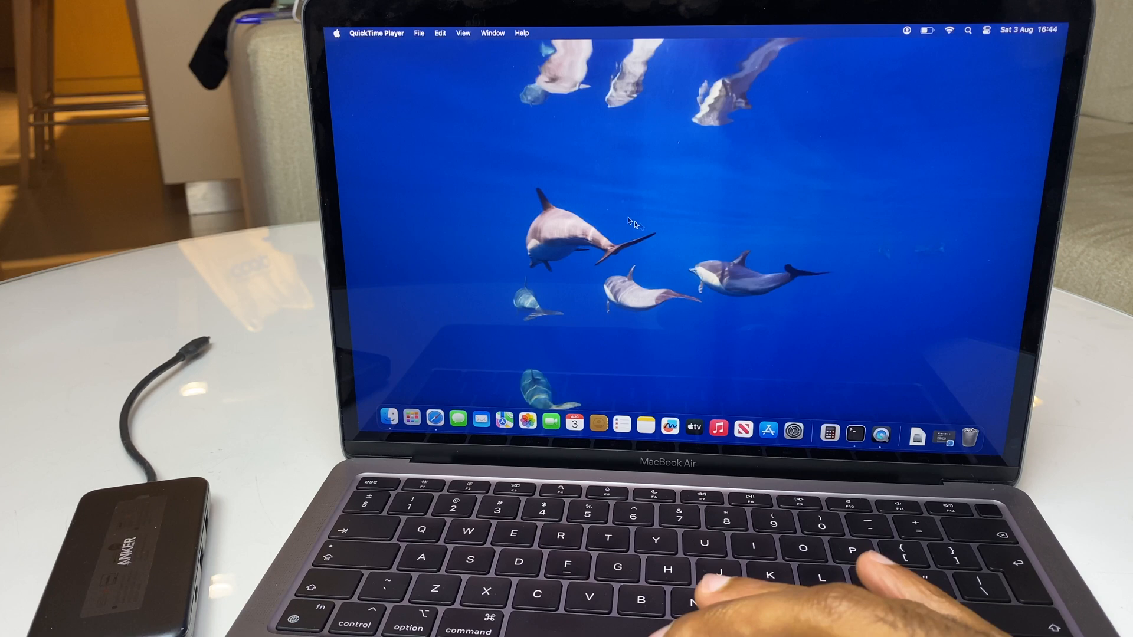
mouse_move(701, 203)
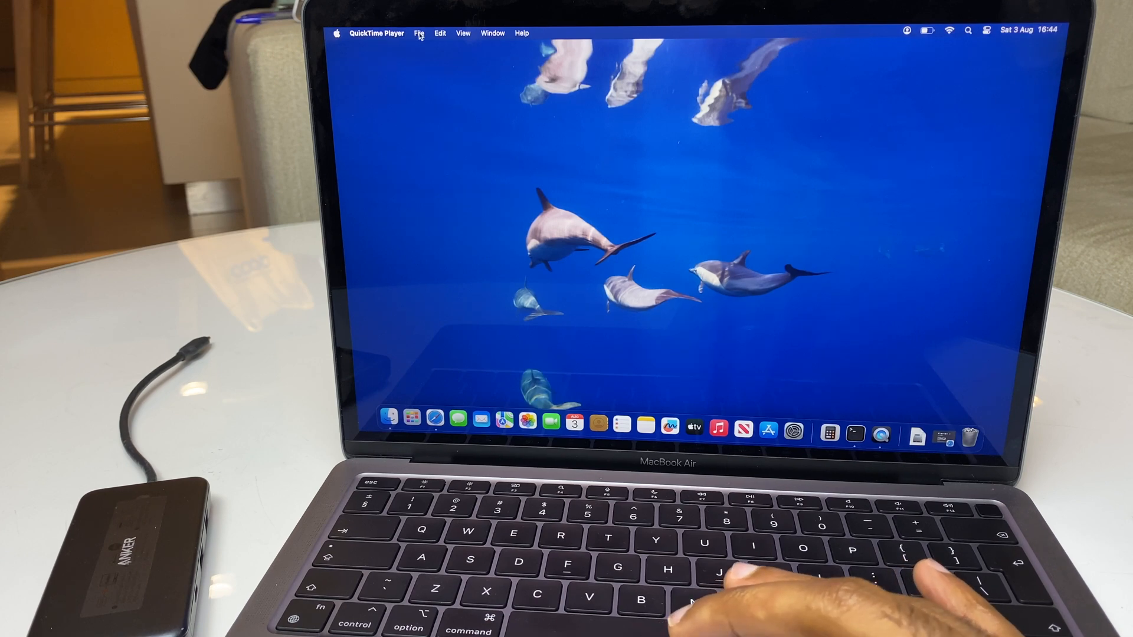
Step: Open the File menu to find New Screen Recording
click(419, 33)
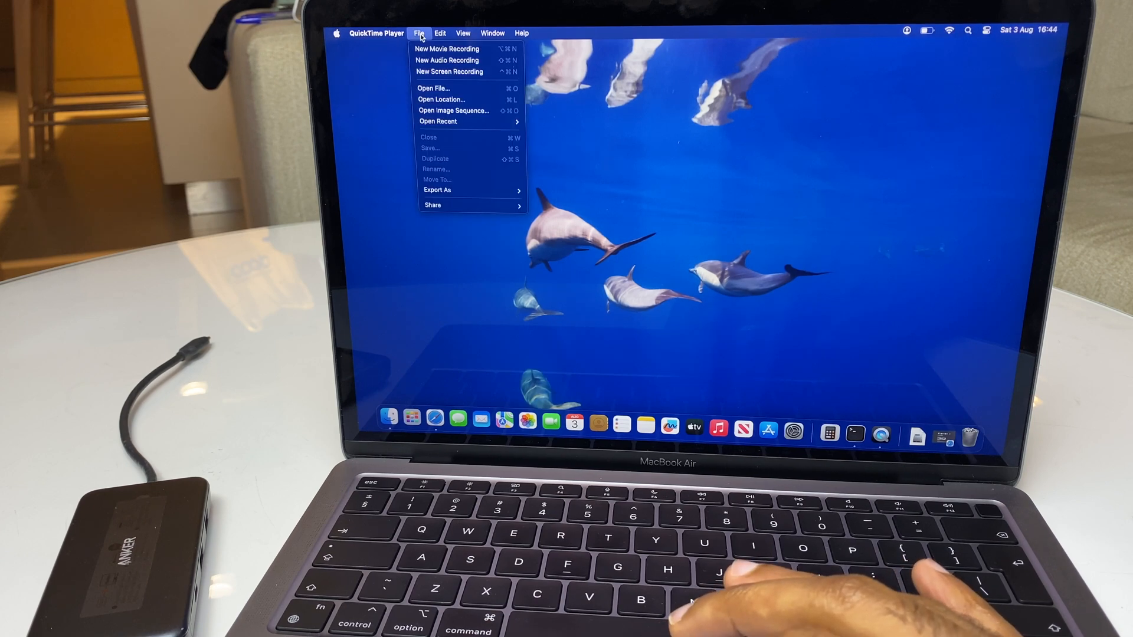
mouse_move(448, 71)
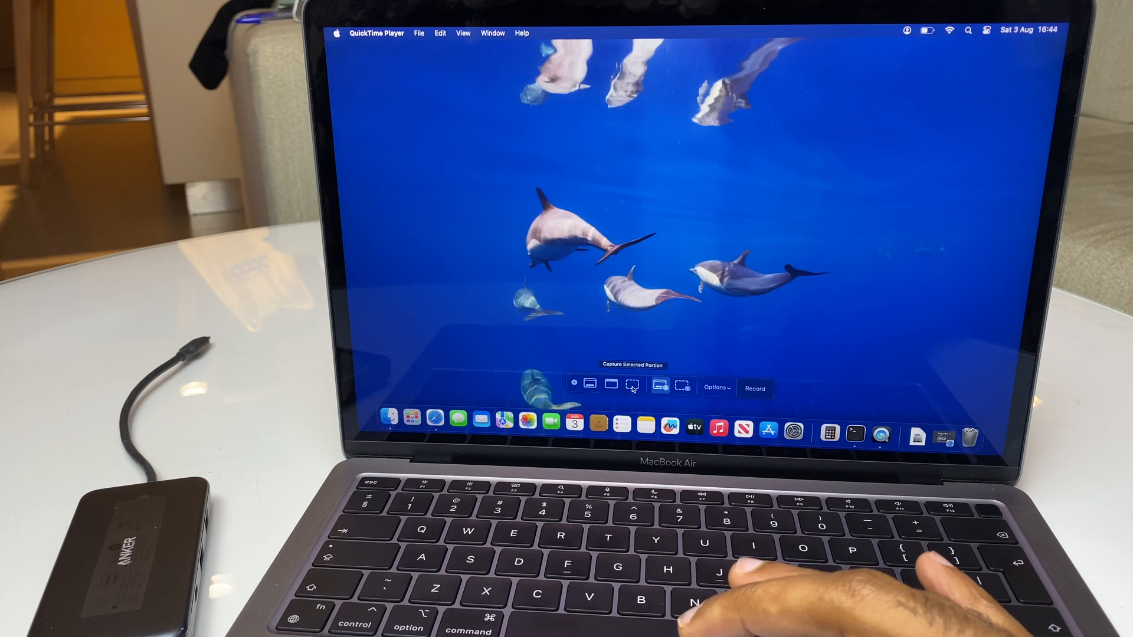
mouse_move(660, 383)
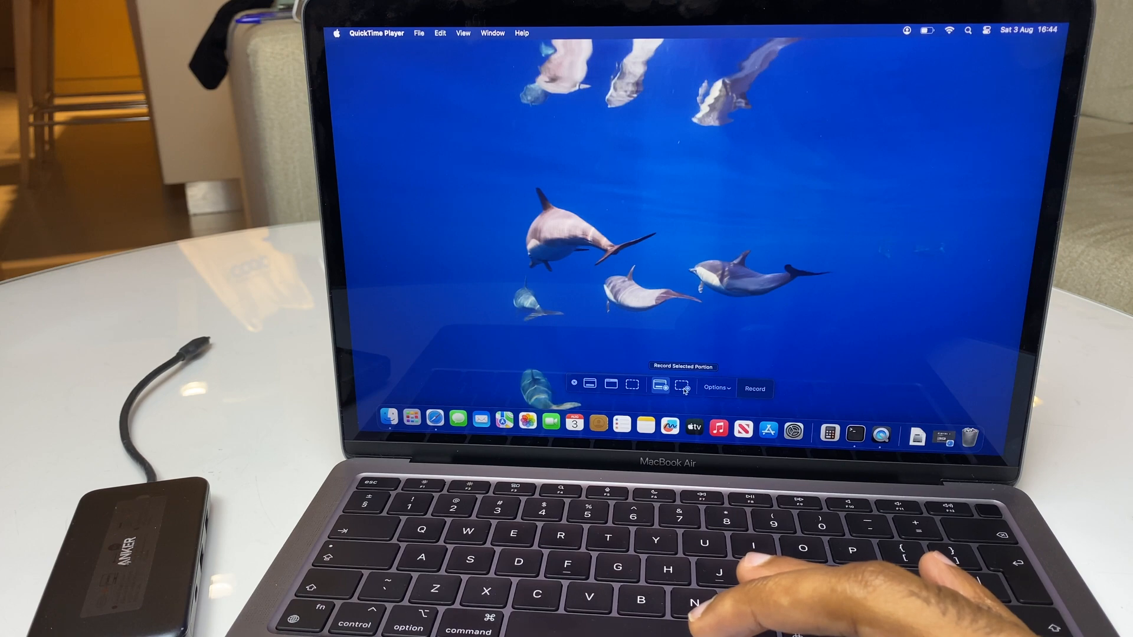
Step: Try a resized selected portion, then switch to Record Entire Screen
click(679, 385)
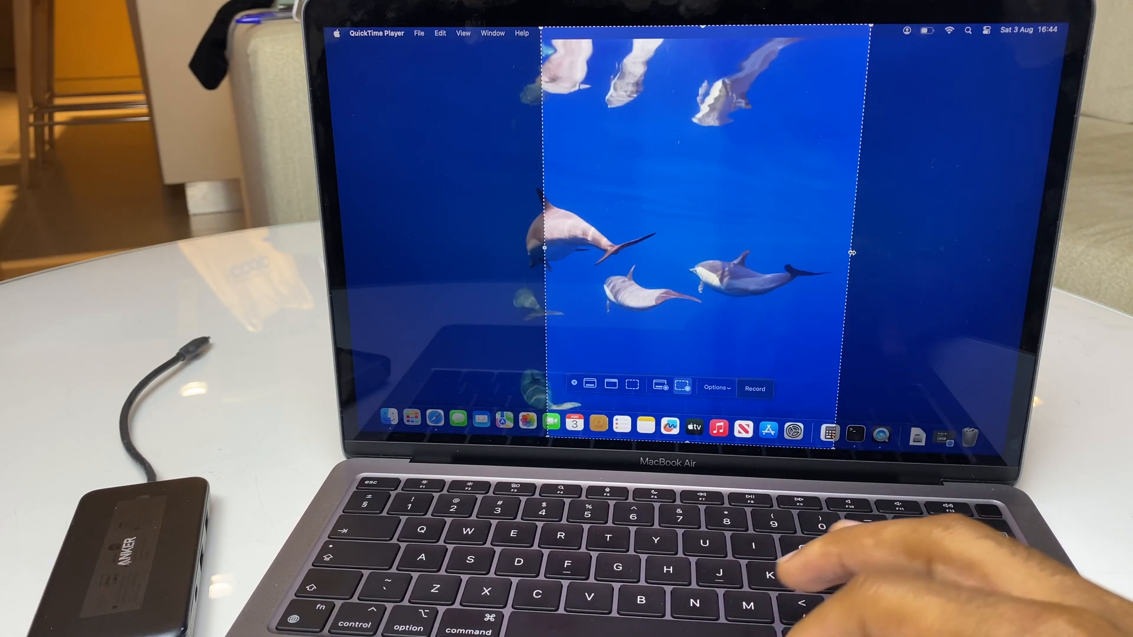
drag(853, 249, 820, 249)
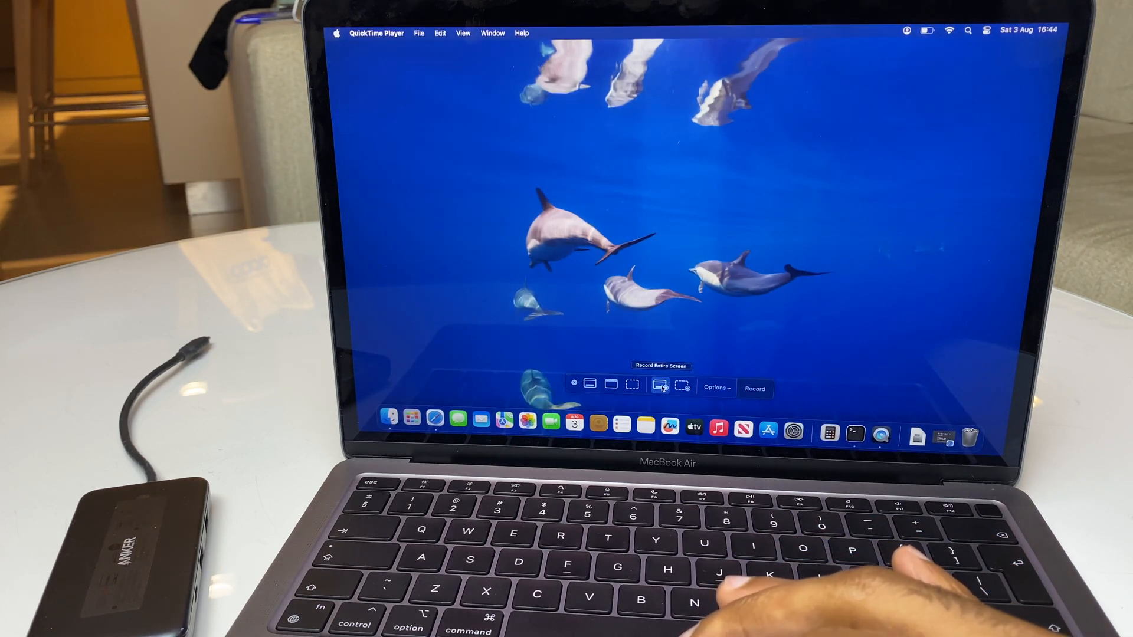
click(716, 388)
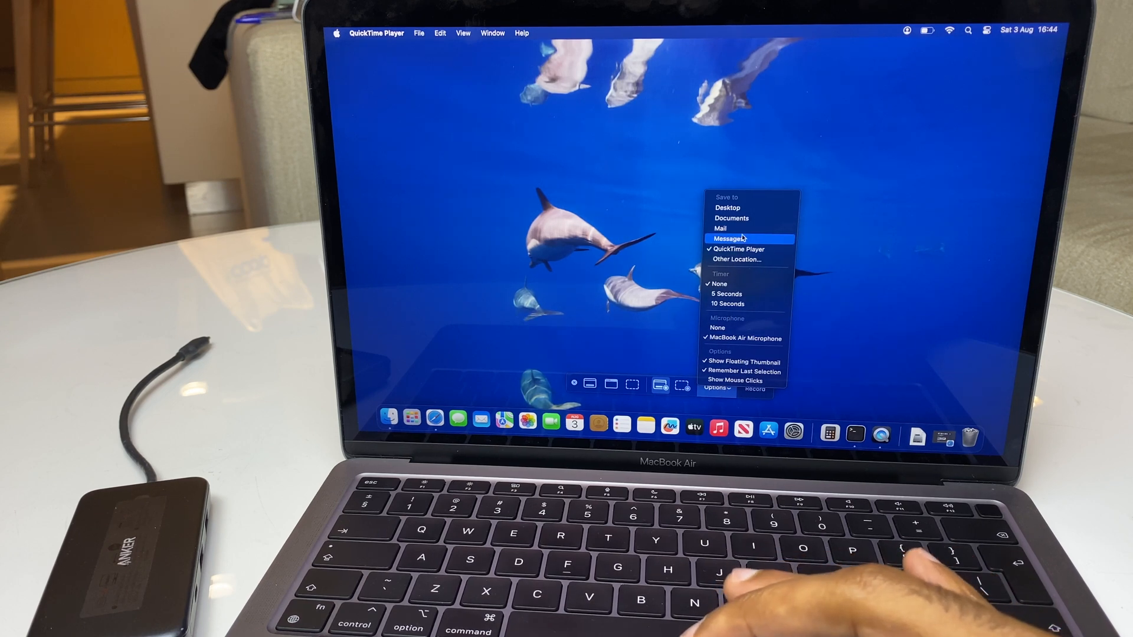
mouse_move(731, 219)
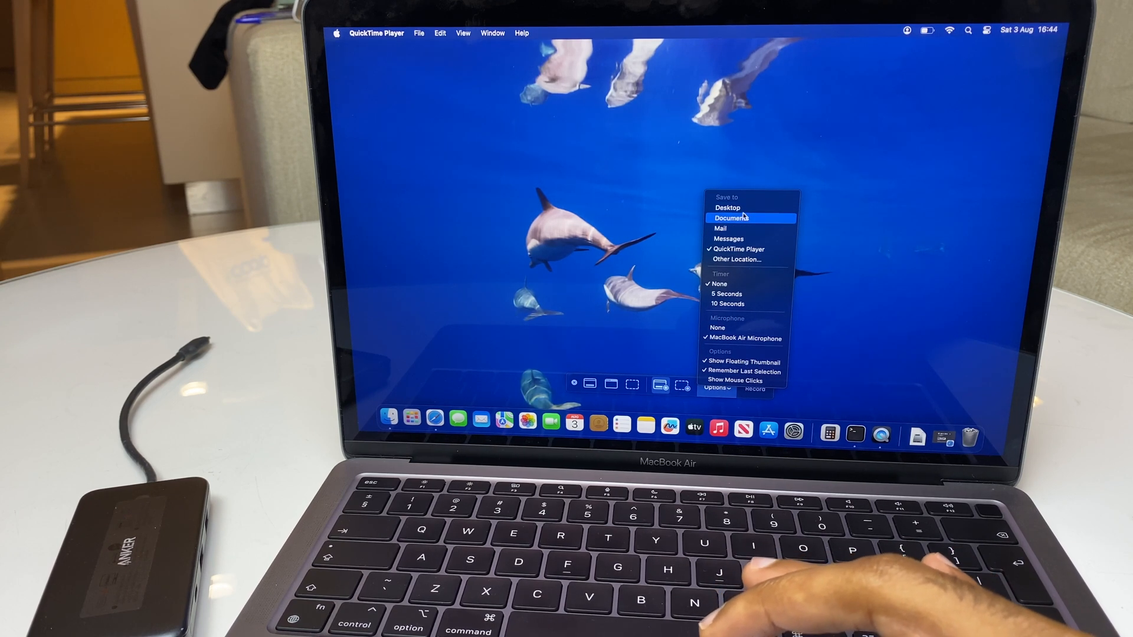
mouse_move(727, 207)
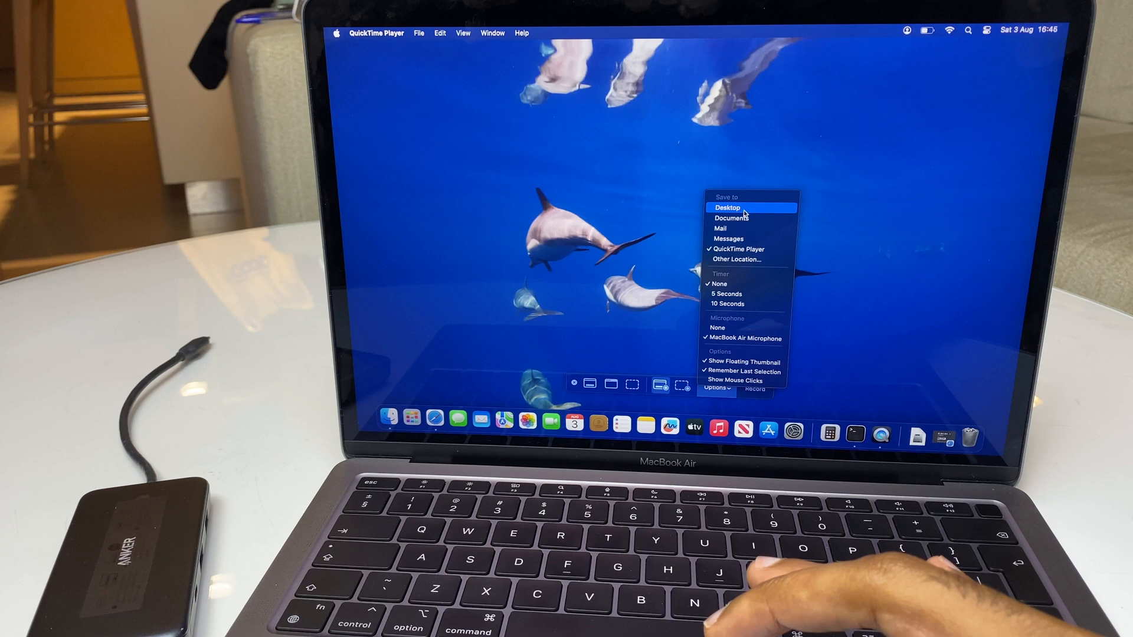
Step: Choose Desktop as the Save to location in the recording options
click(726, 208)
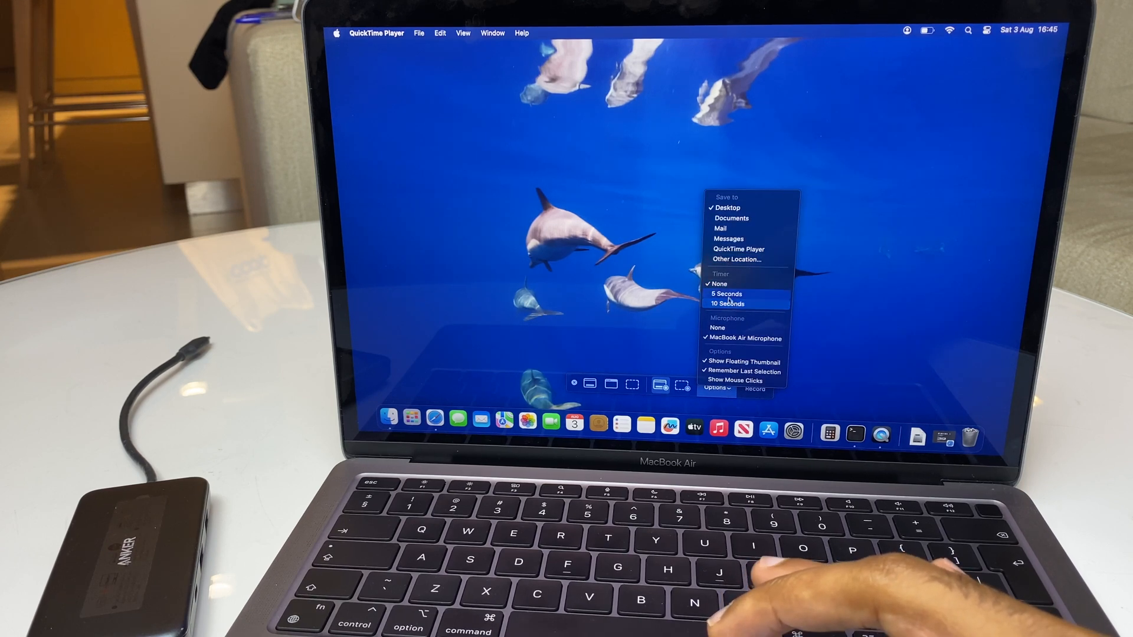
mouse_move(727, 304)
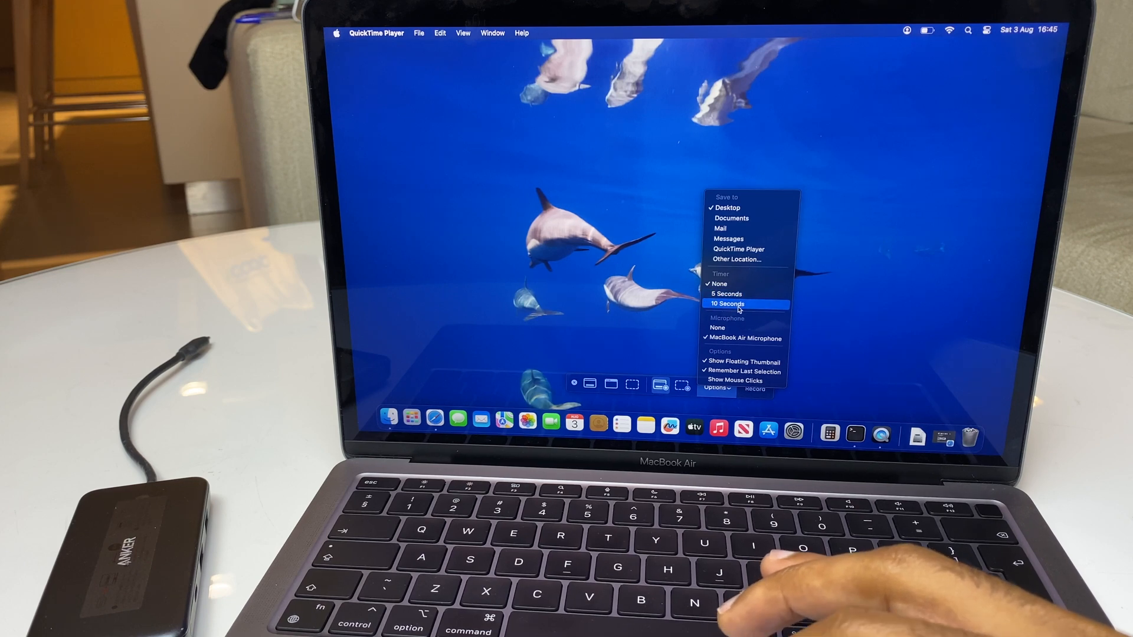
mouse_move(718, 328)
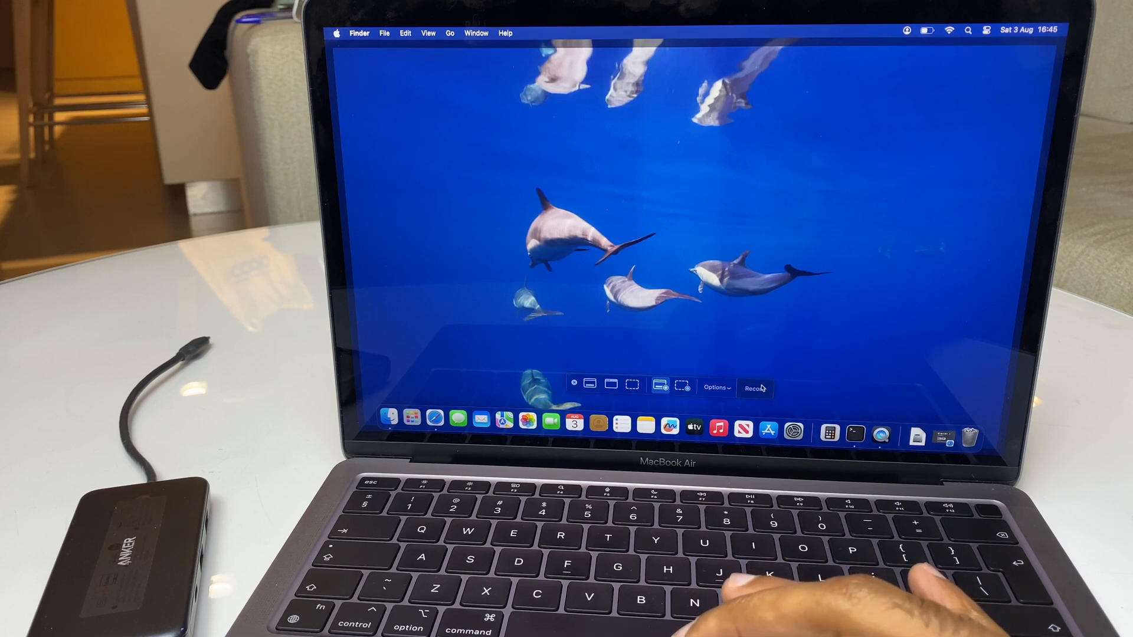
Step: Start the full-screen recording with the Record button
click(752, 387)
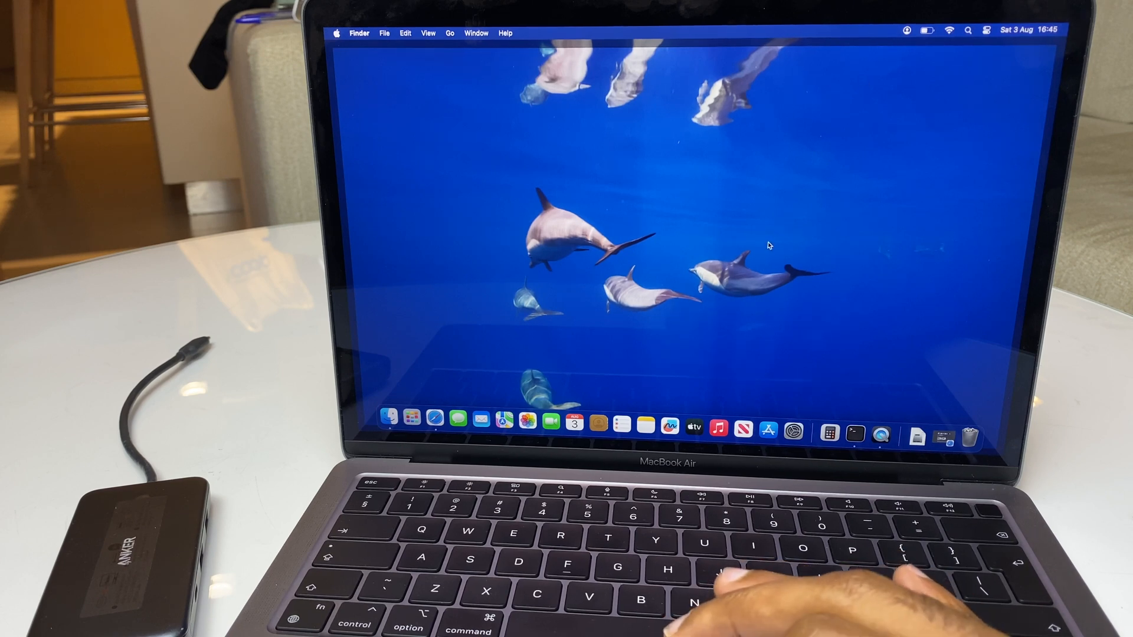
mouse_move(595, 252)
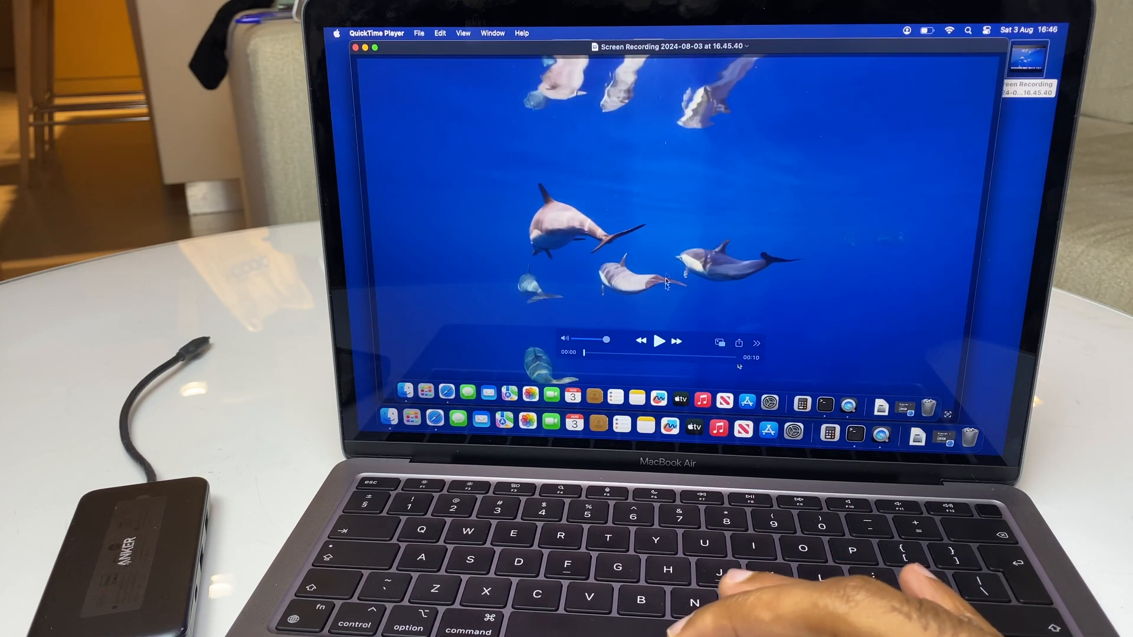
Step: Play the 2024-08-03 16.45.40 screen recording in QuickTime Player
click(659, 341)
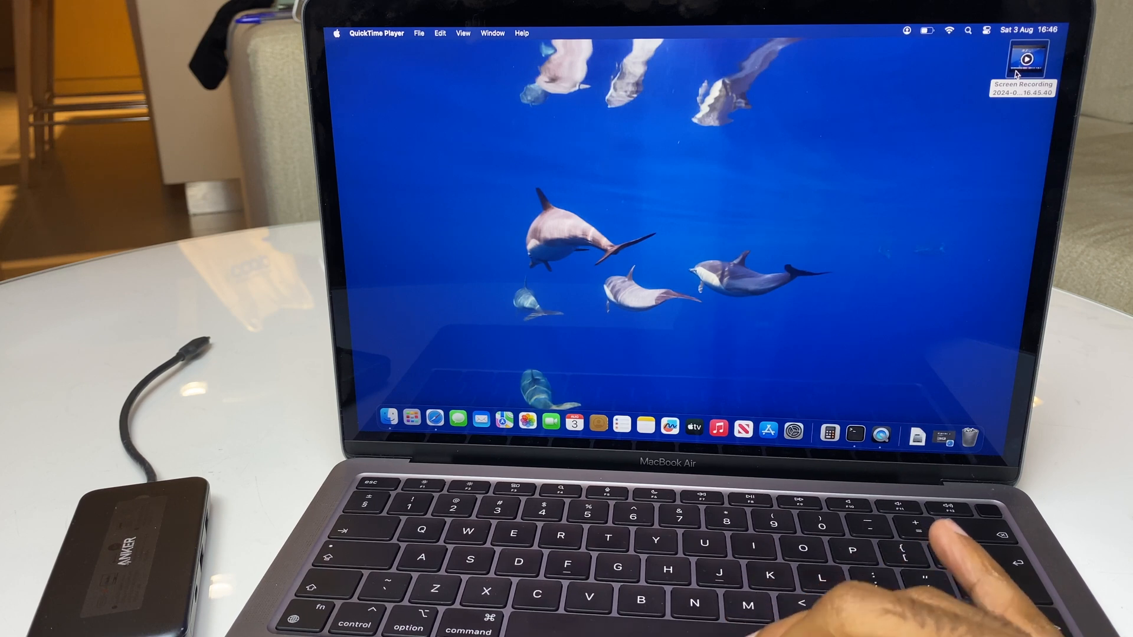
right_click(1022, 59)
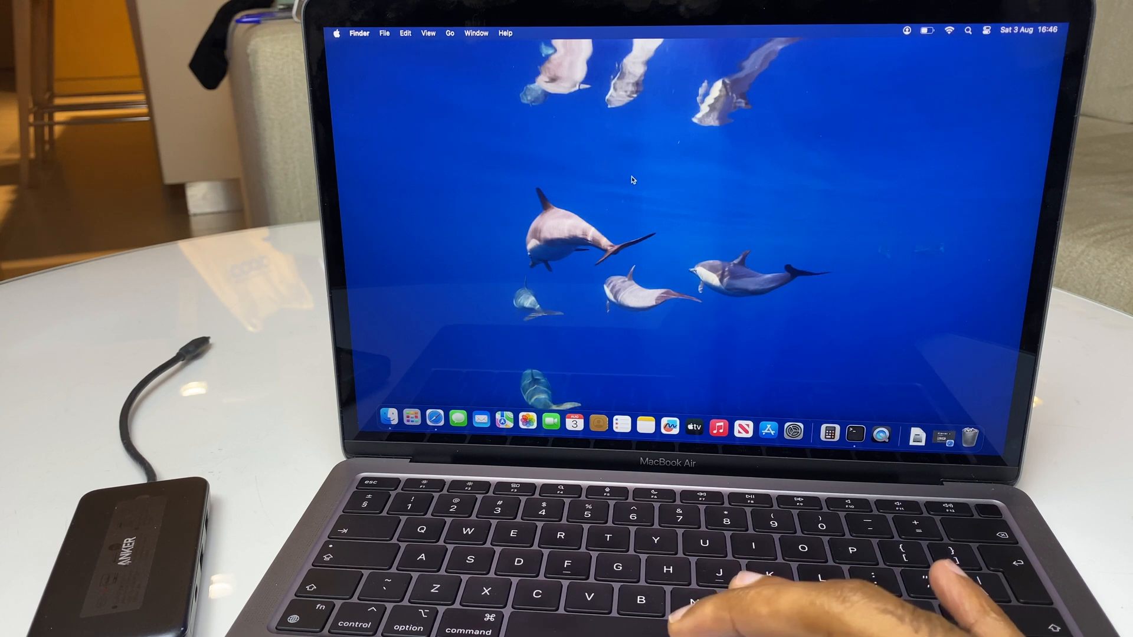
mouse_move(679, 246)
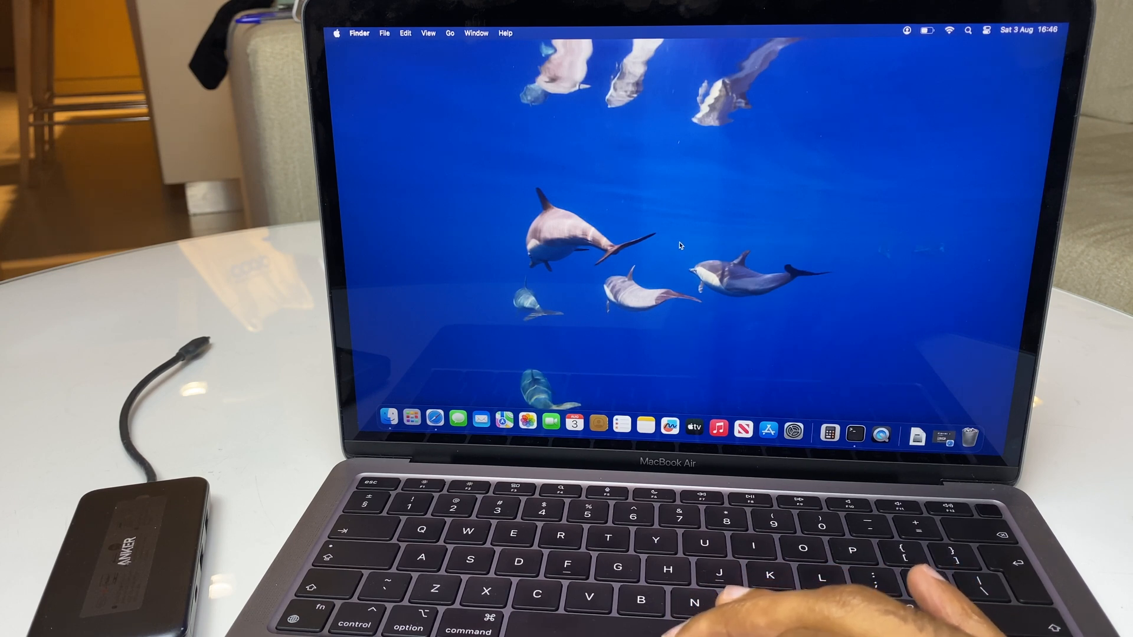